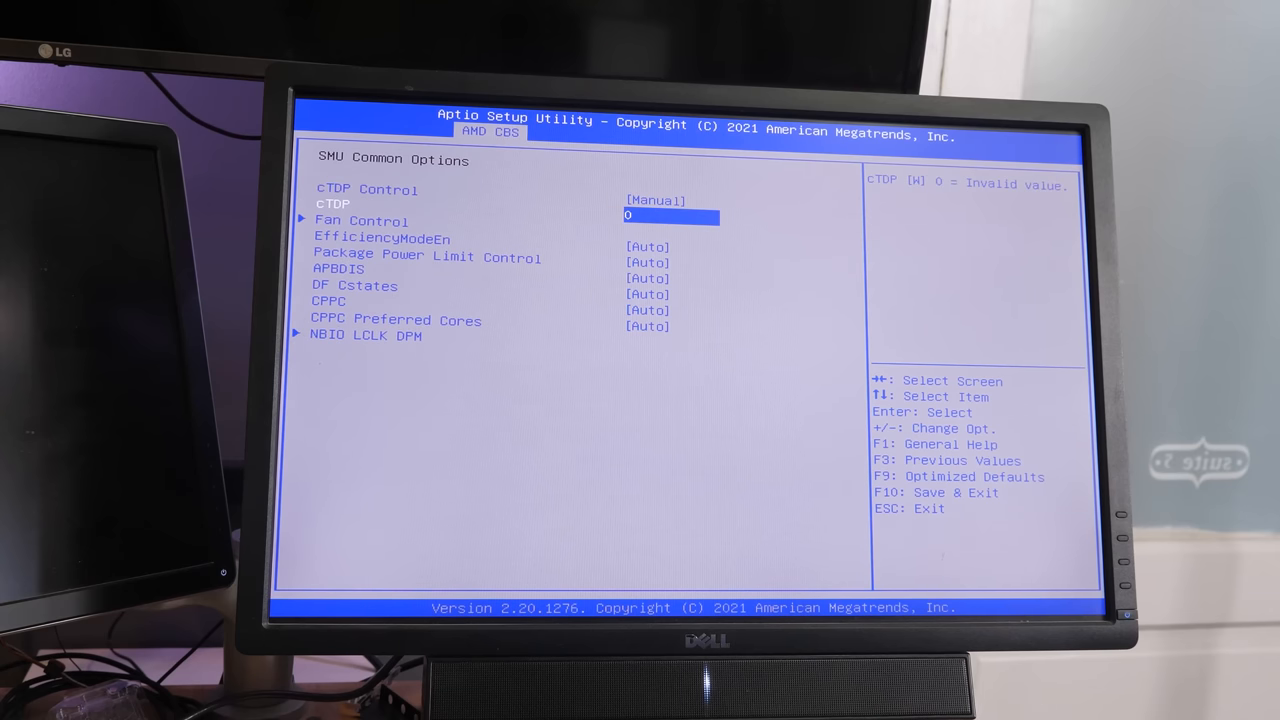
type("280")
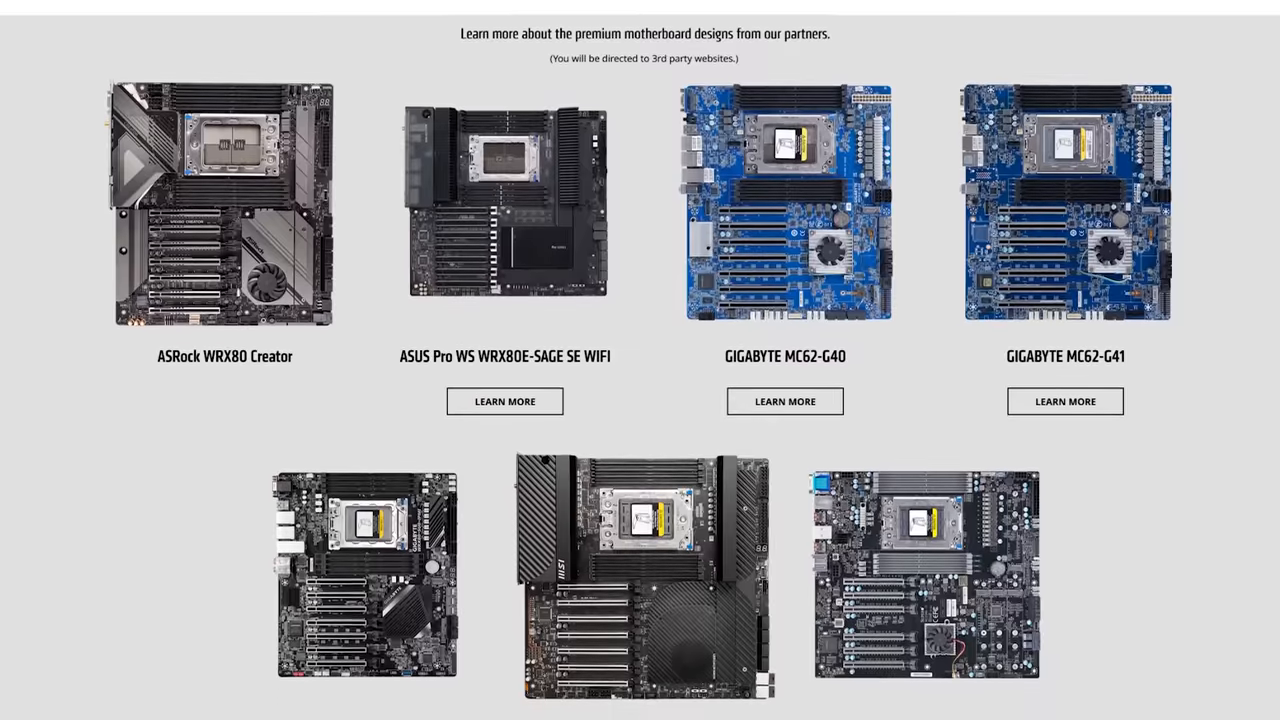
scroll("down", 3)
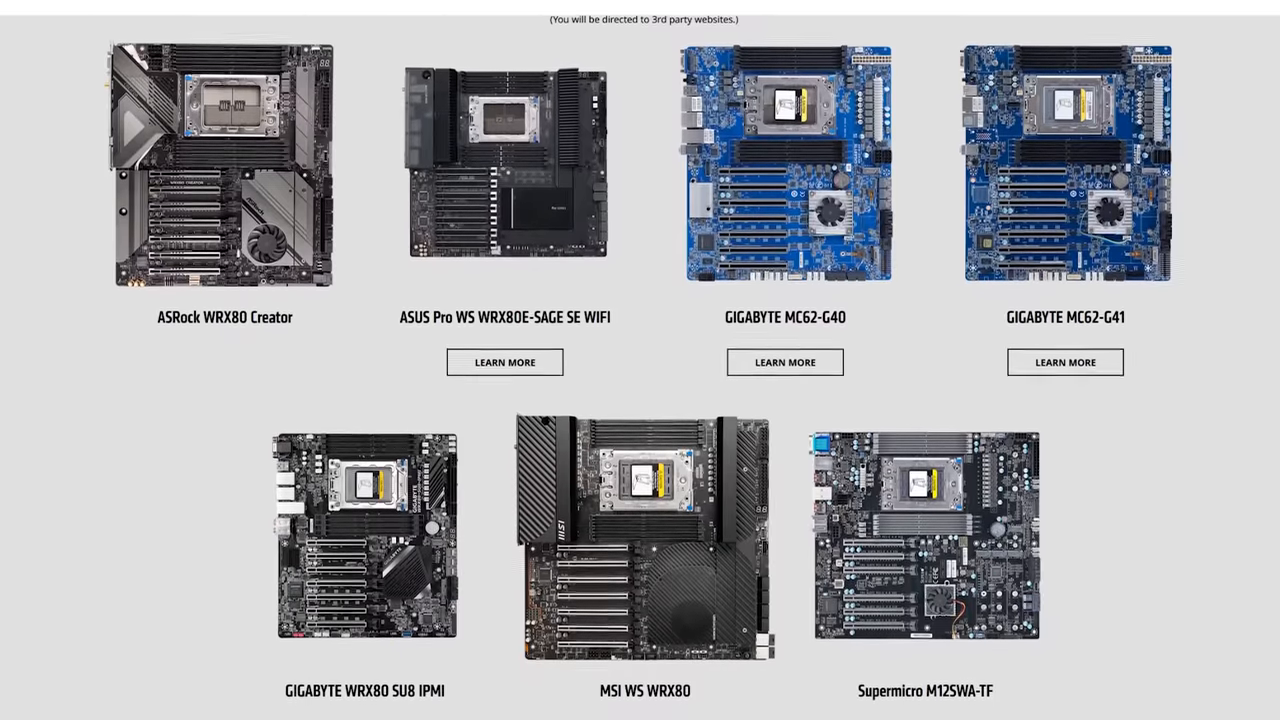
scroll("down", 3)
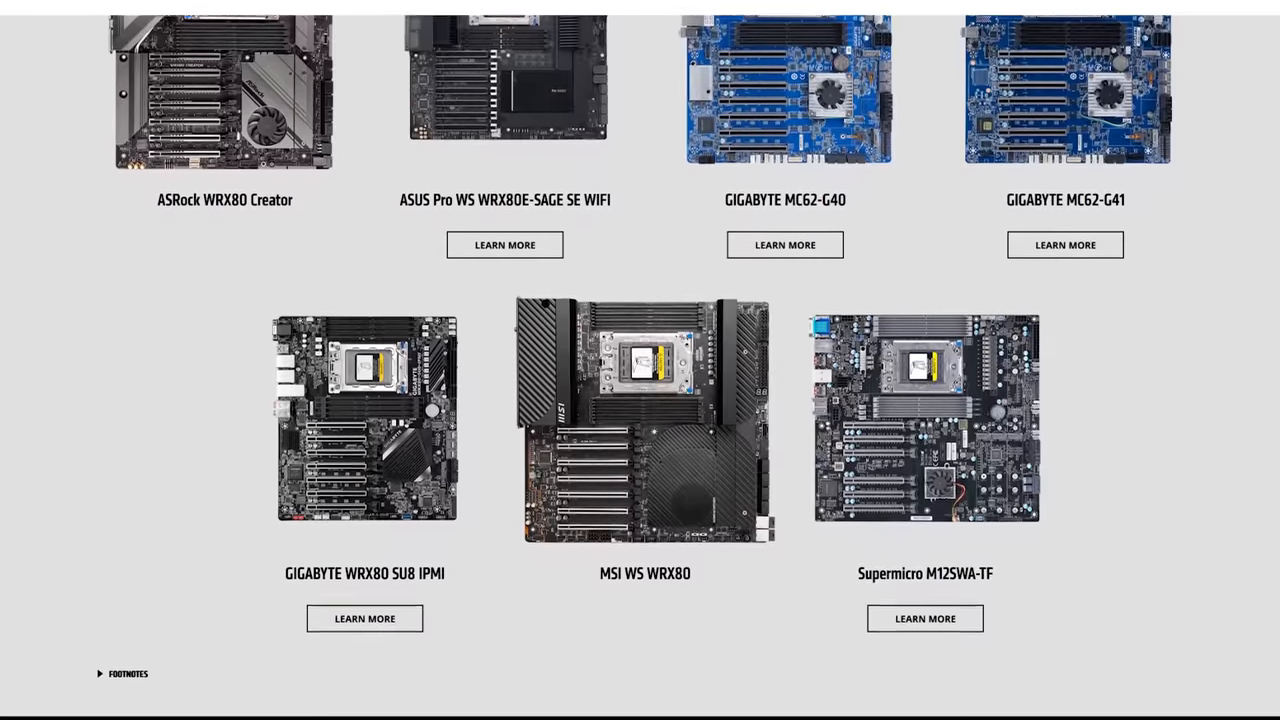
scroll("down", 3)
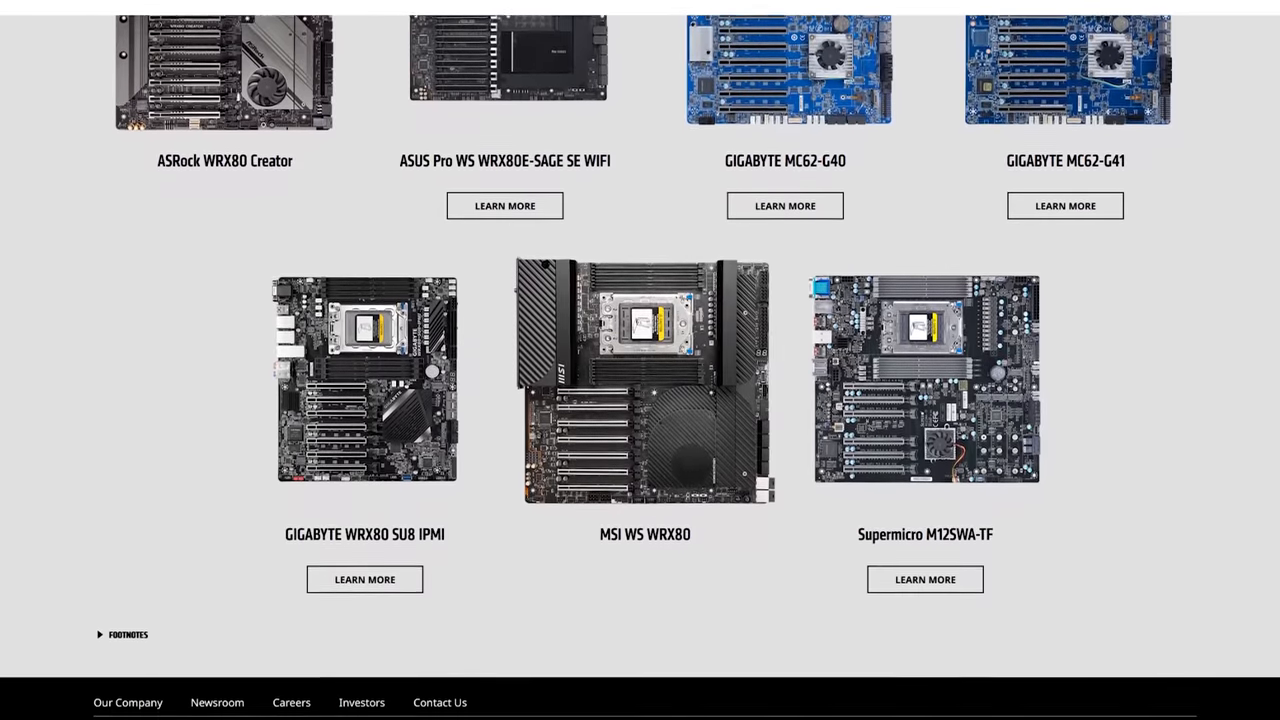
scroll("down", 3)
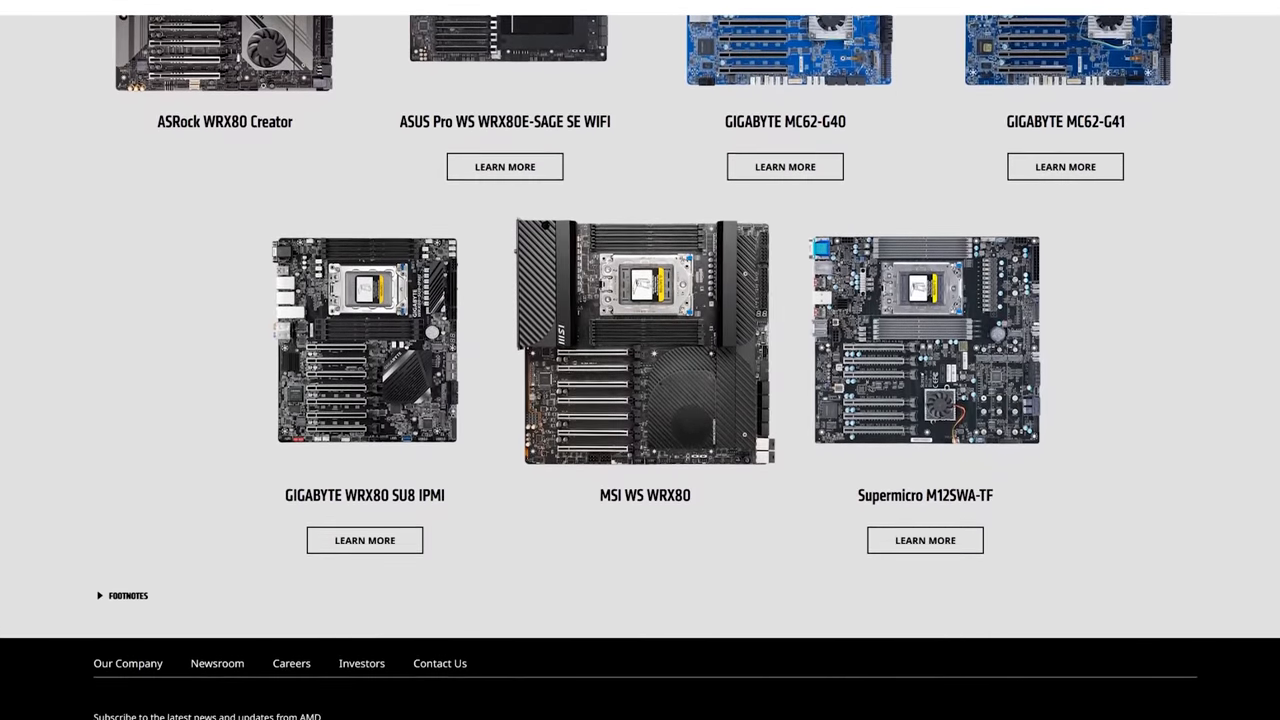
scroll("down", 3)
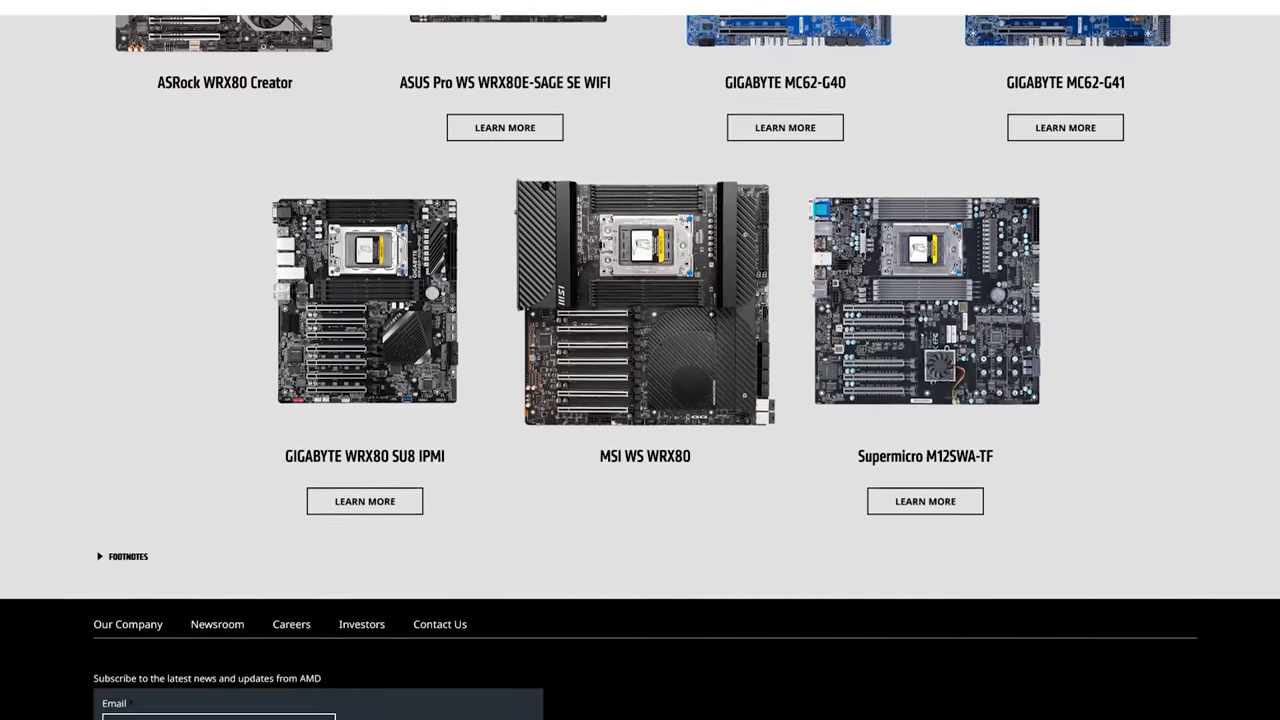
scroll("down", 3)
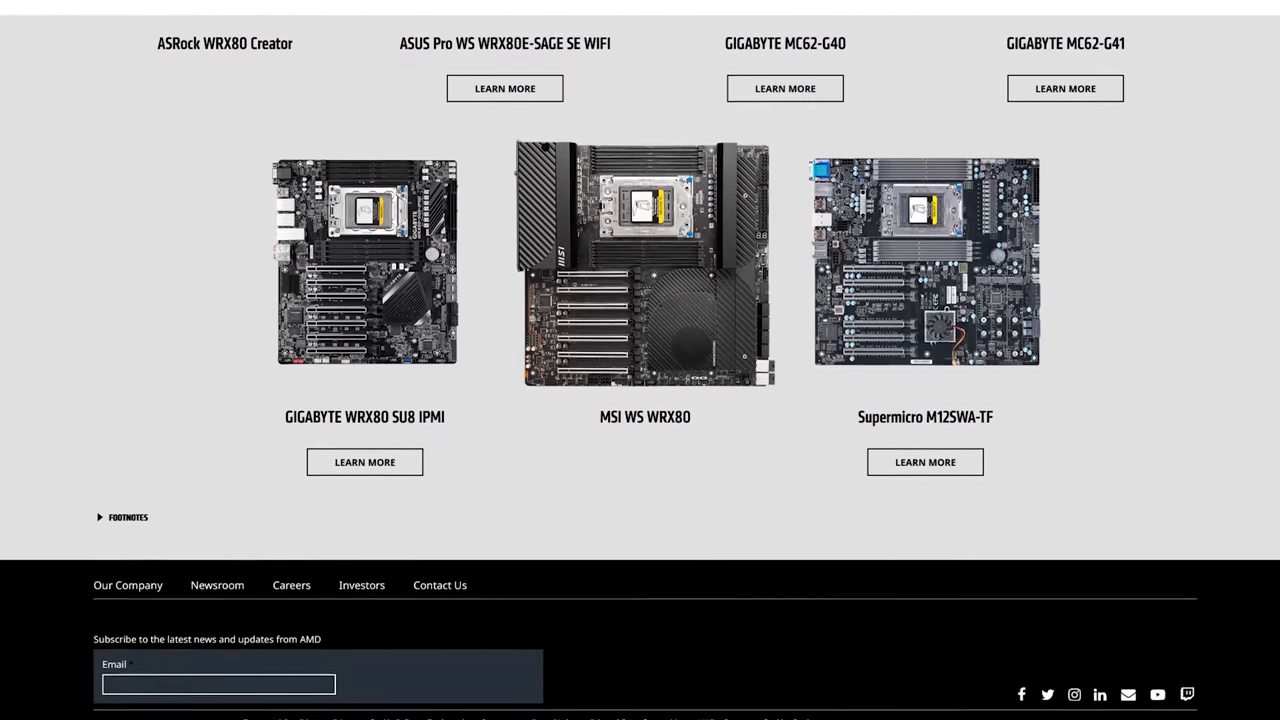